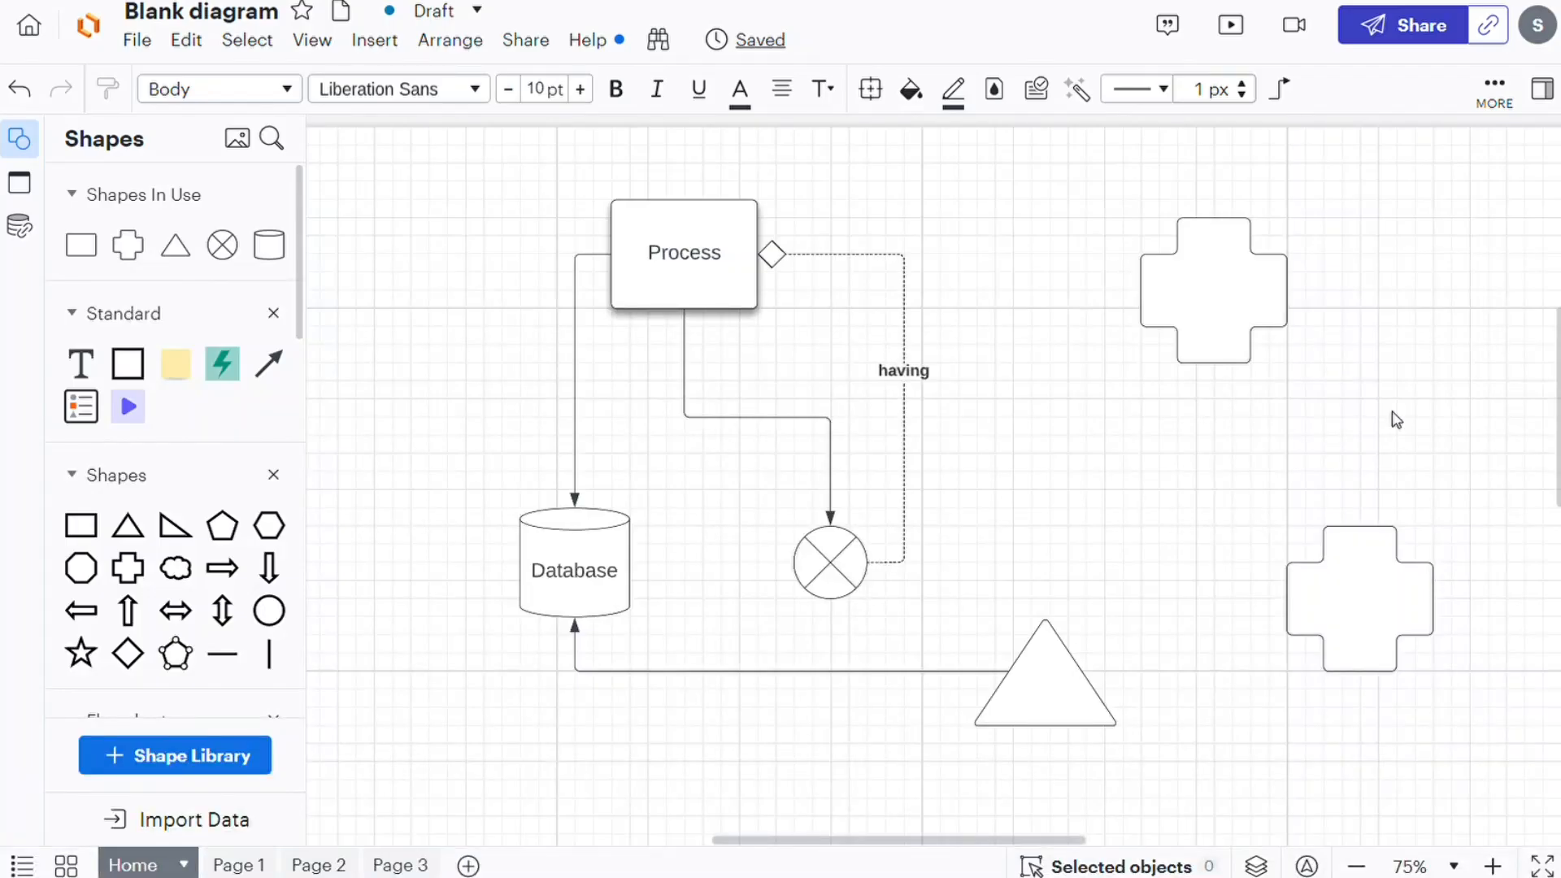
mouse_move(1034, 213)
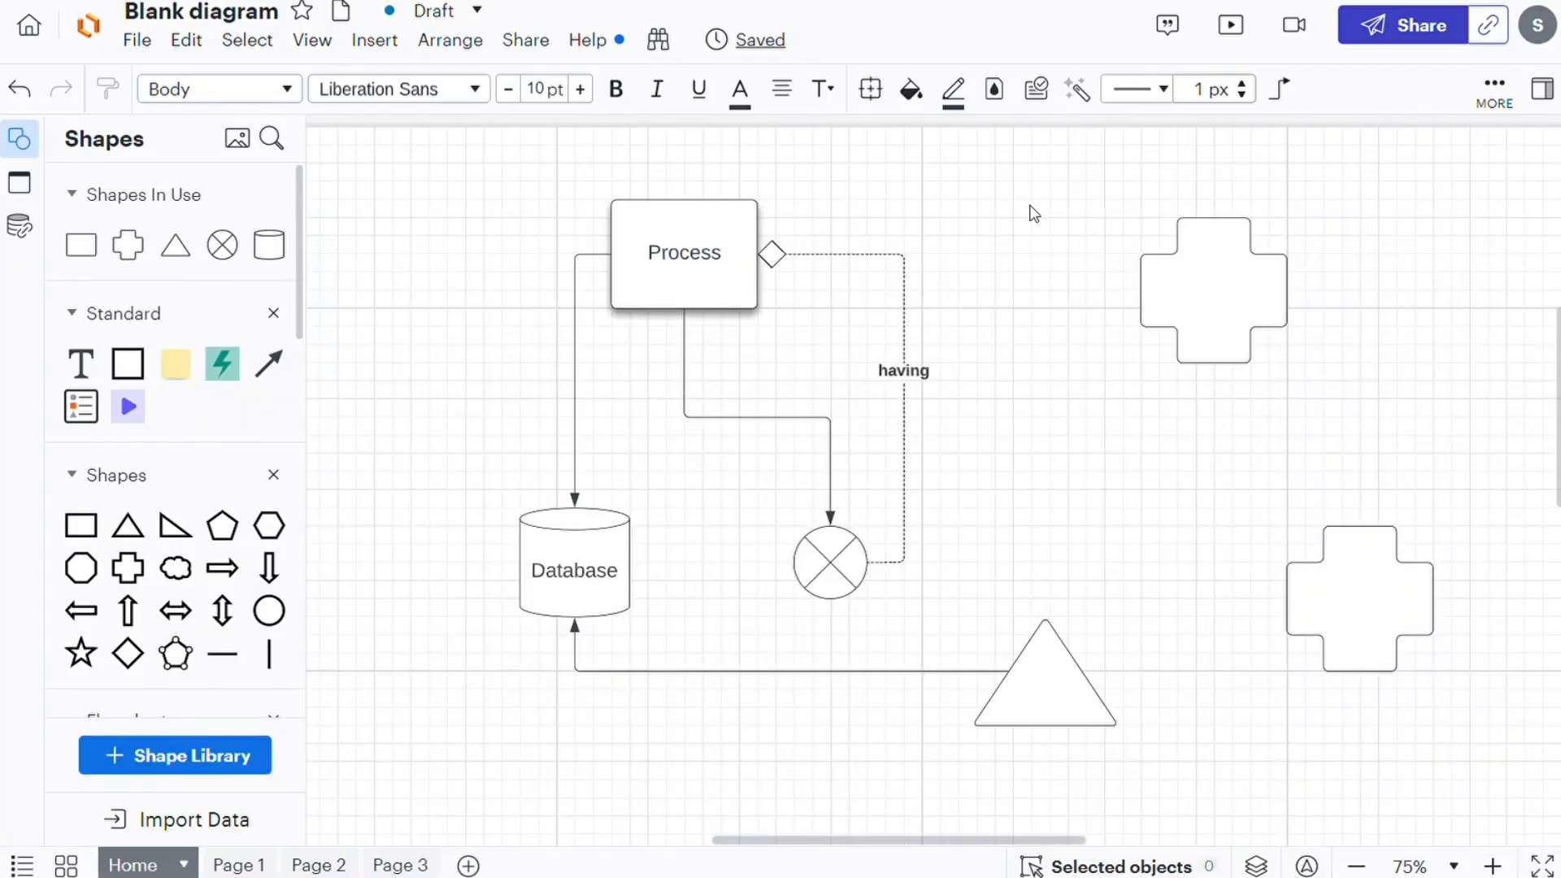
mouse_move(1063, 181)
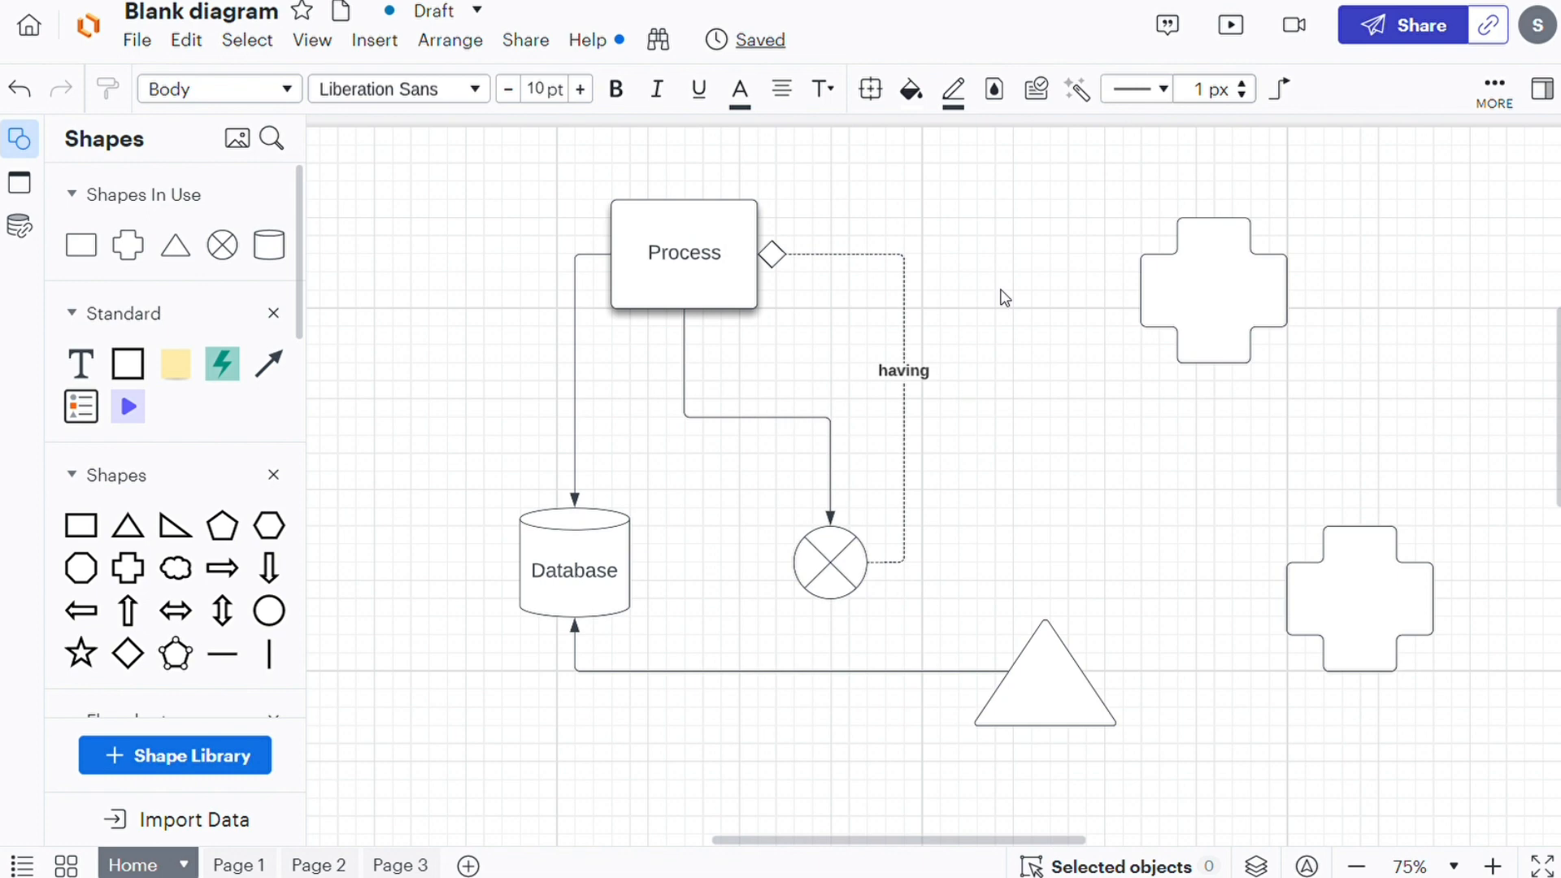
mouse_move(990, 254)
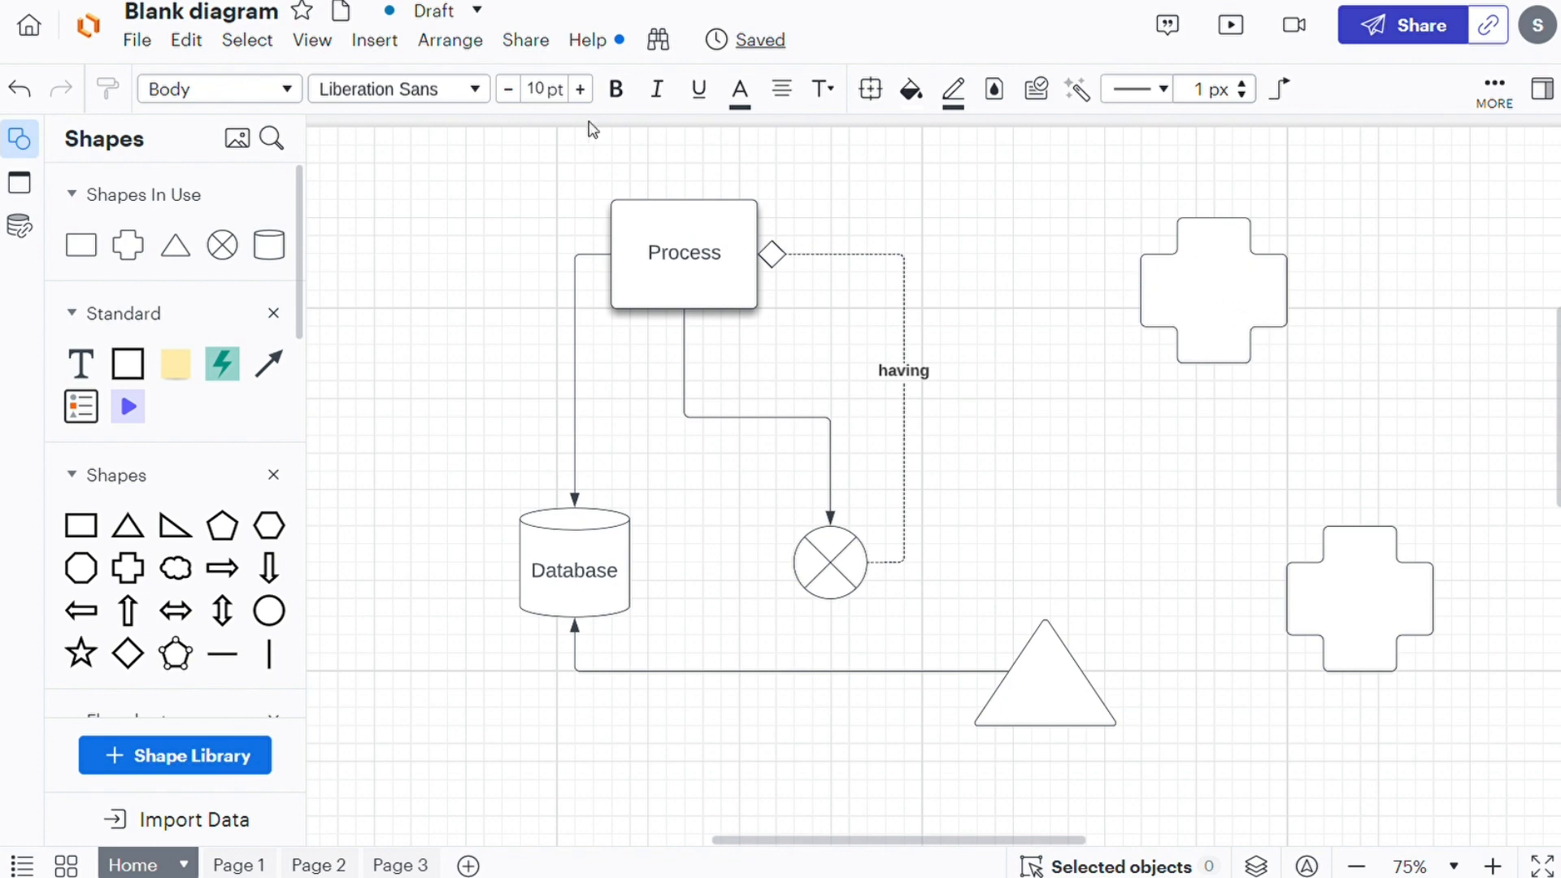
mouse_move(451, 197)
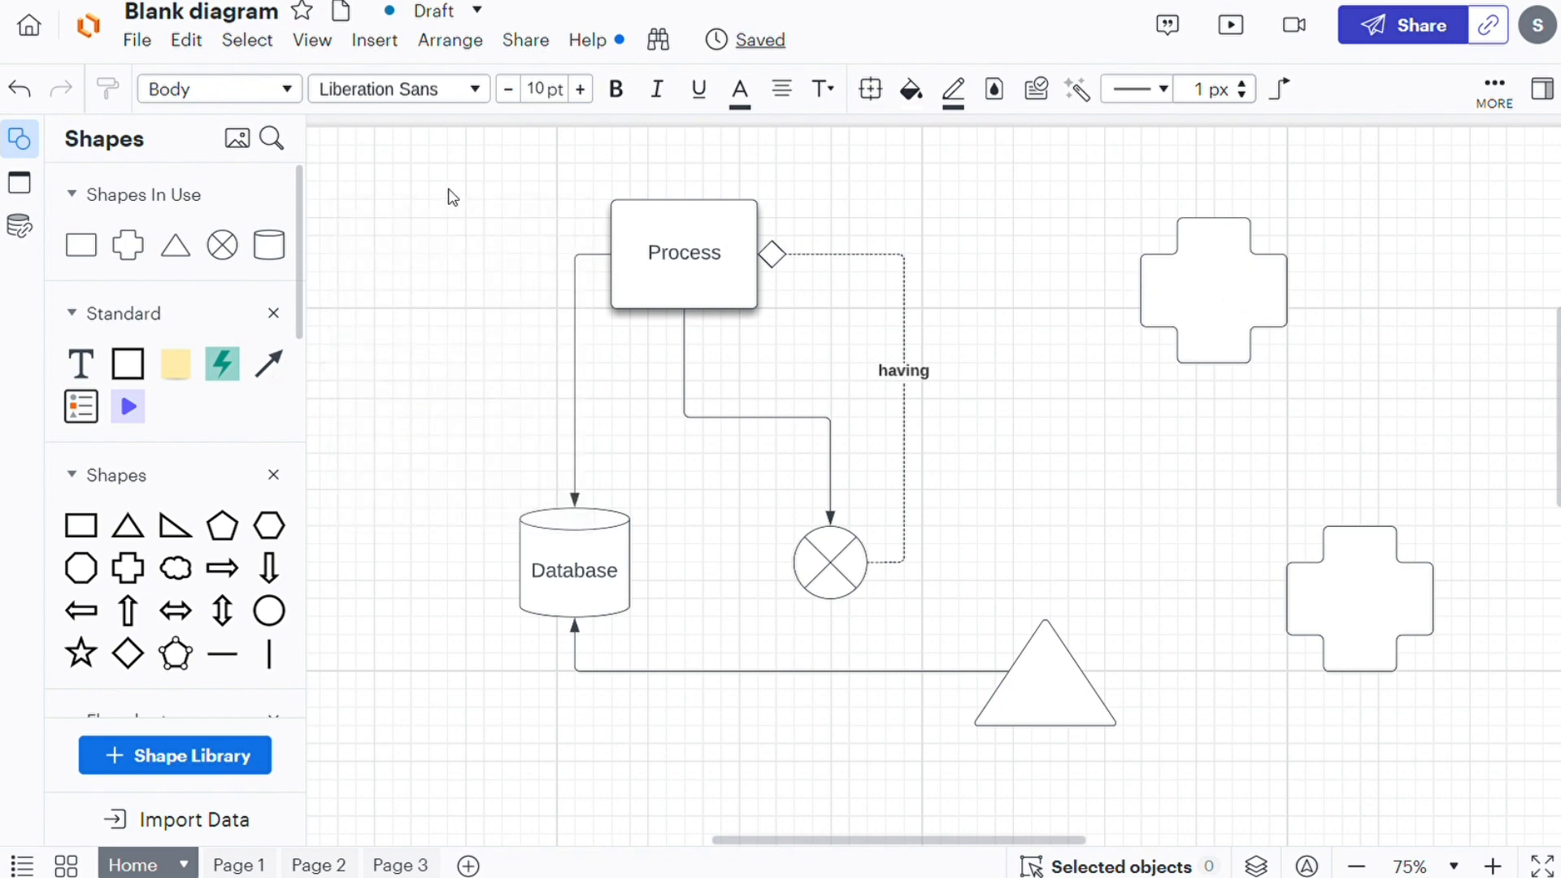
mouse_move(423, 416)
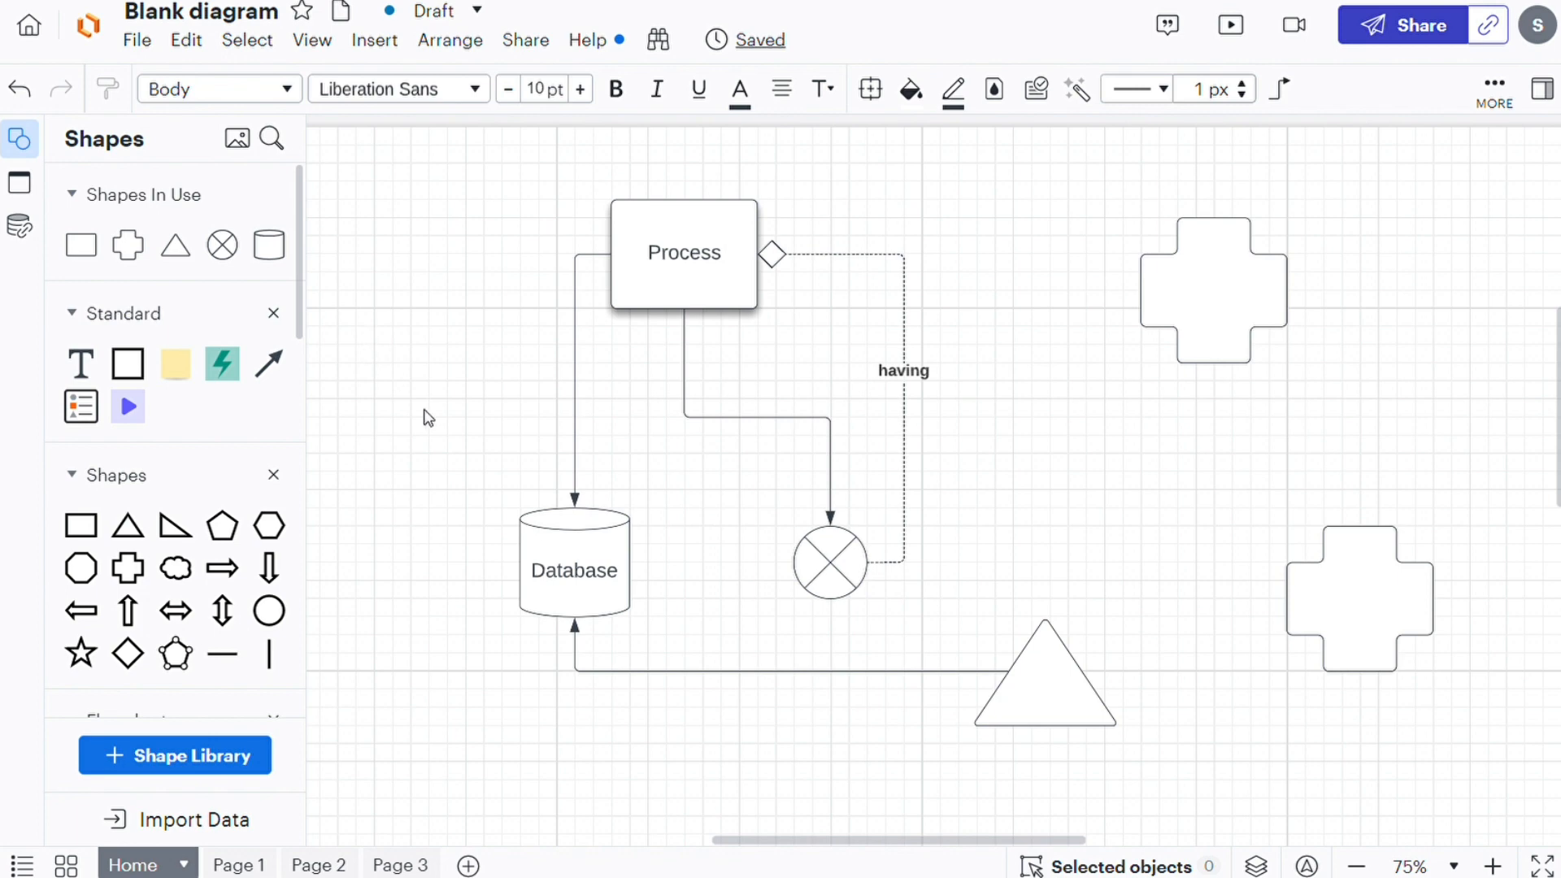
Draw an arrow from the upper cross's bottom connection point out into empty canvas.
left_click(1212, 289)
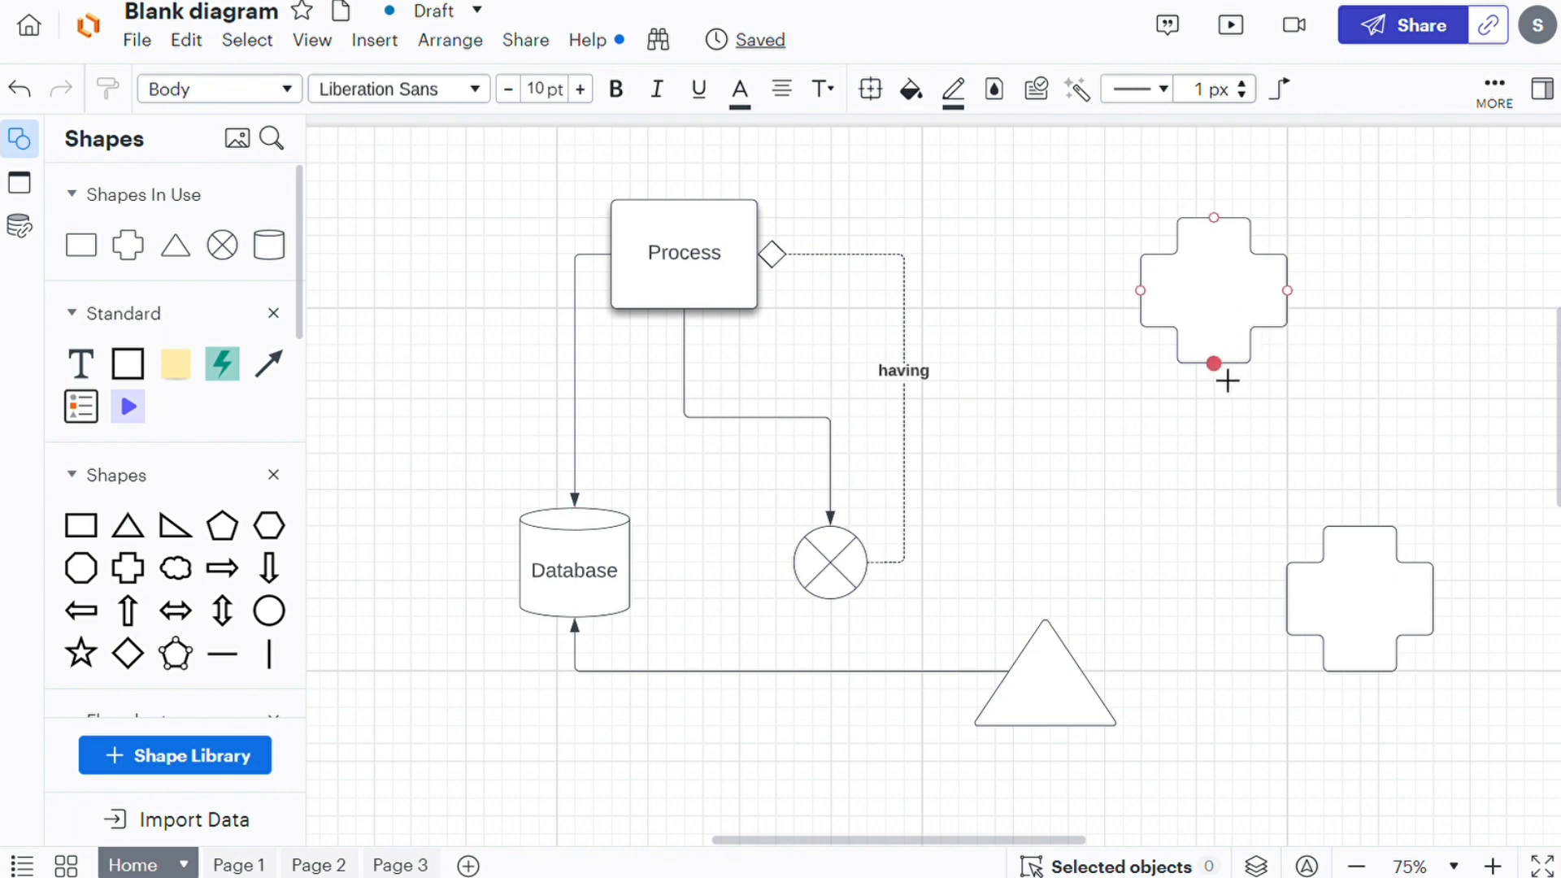
mouse_move(1212, 366)
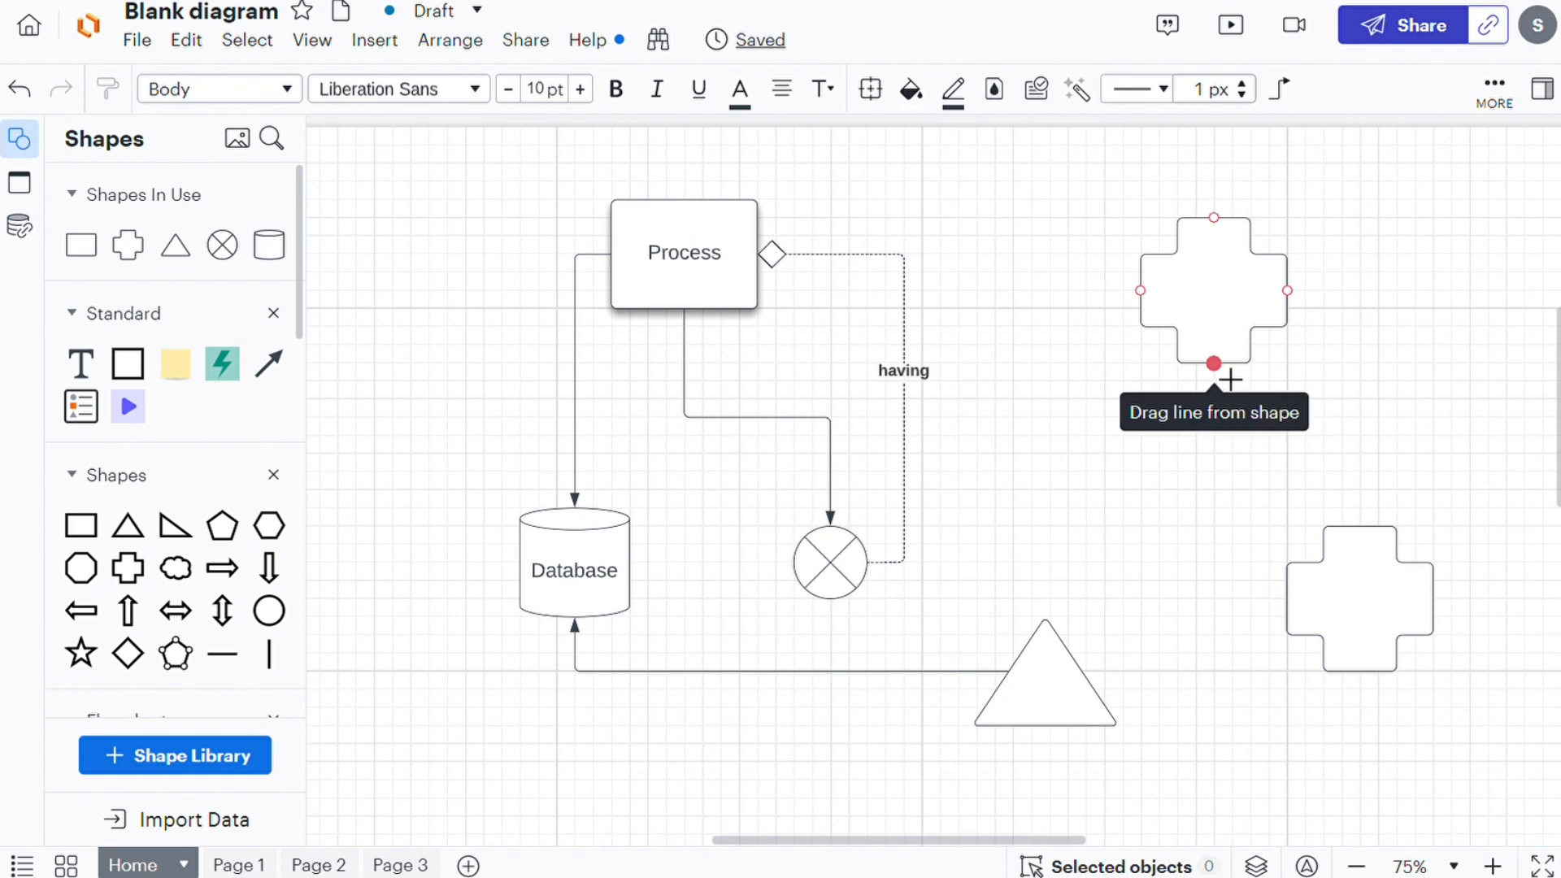
left_click_drag(1213, 363, 1150, 436)
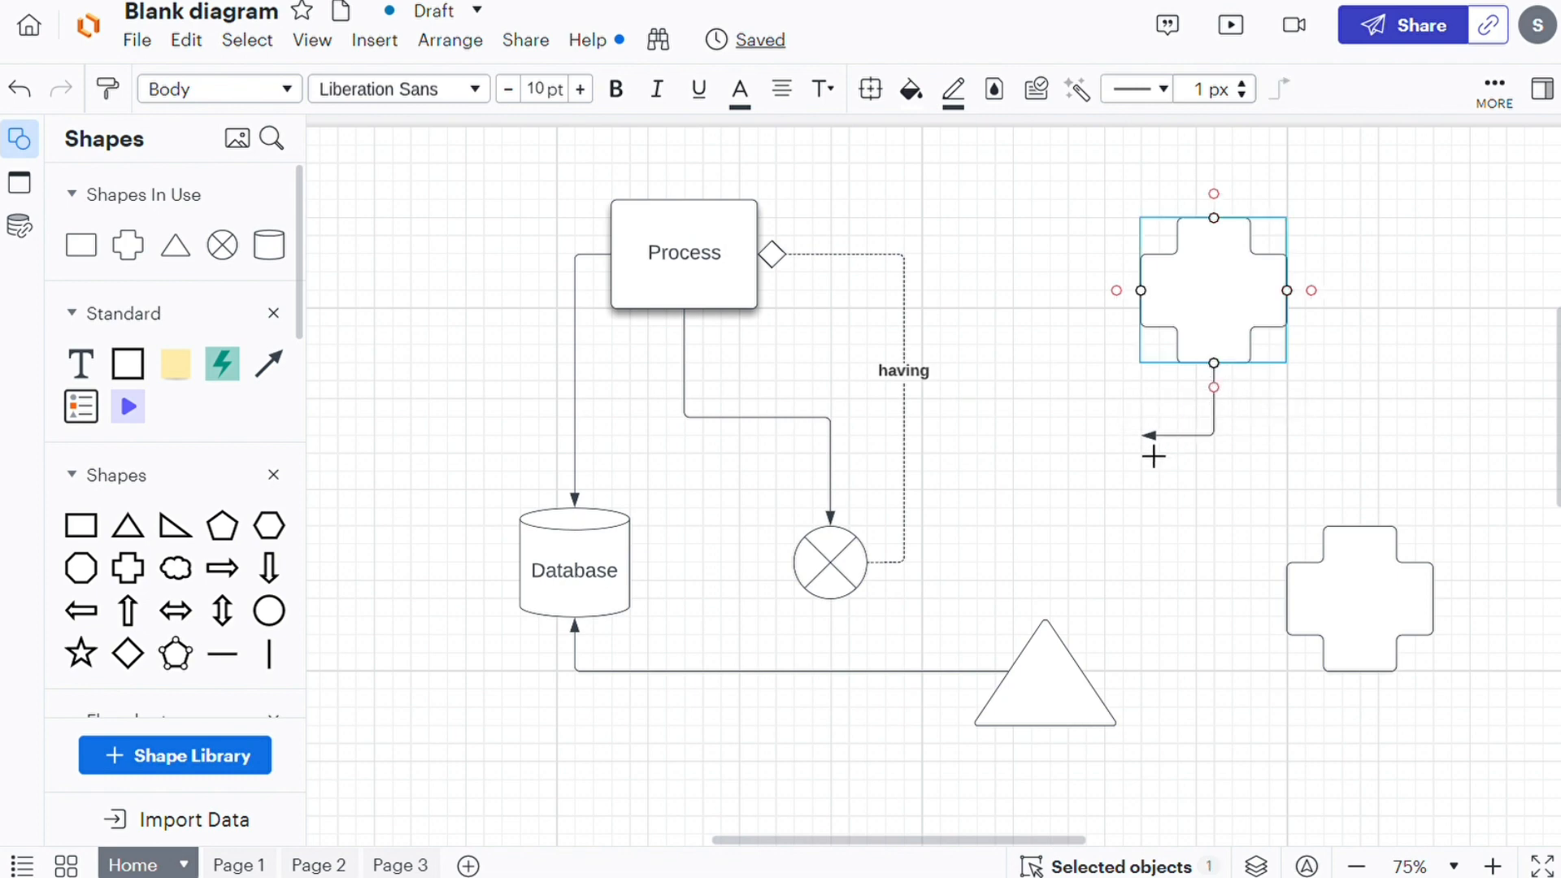
left_click_drag(1213, 309, 1213, 283)
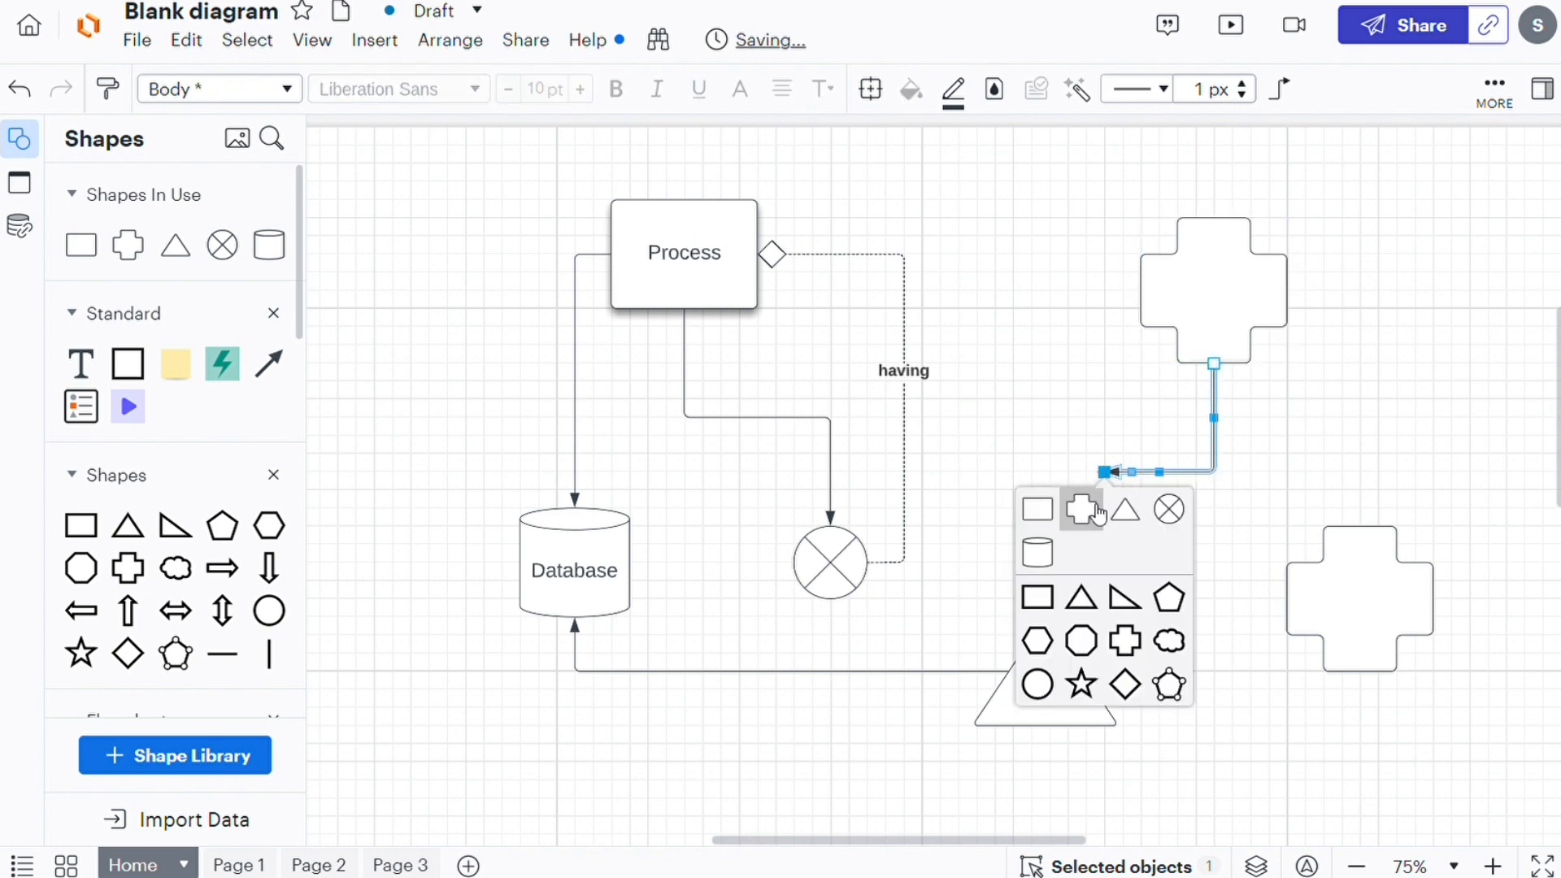
mouse_move(1167, 597)
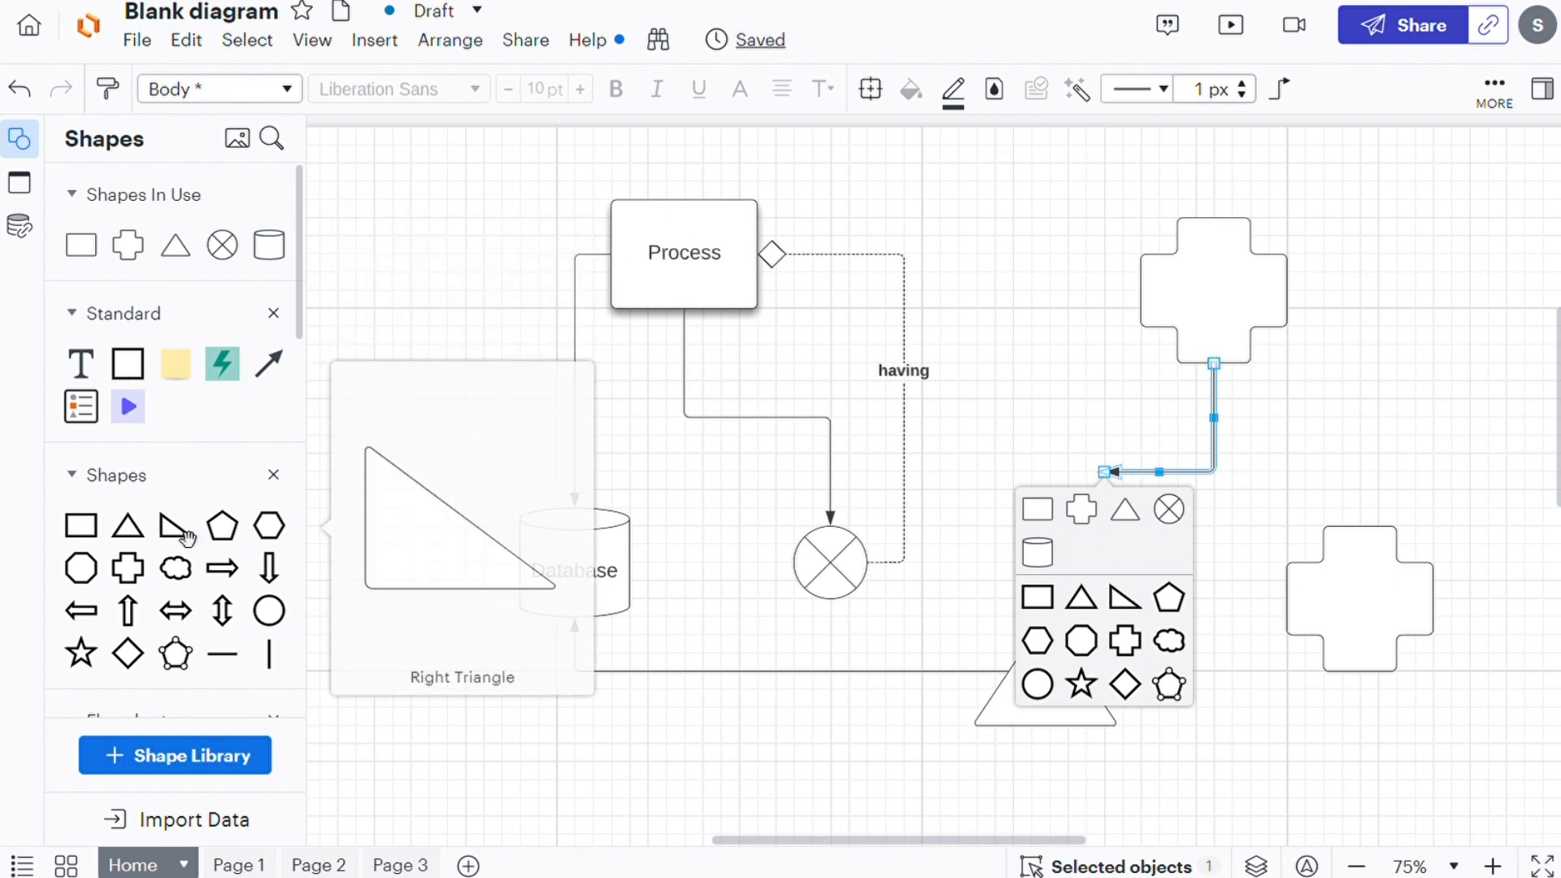
mouse_move(1079, 411)
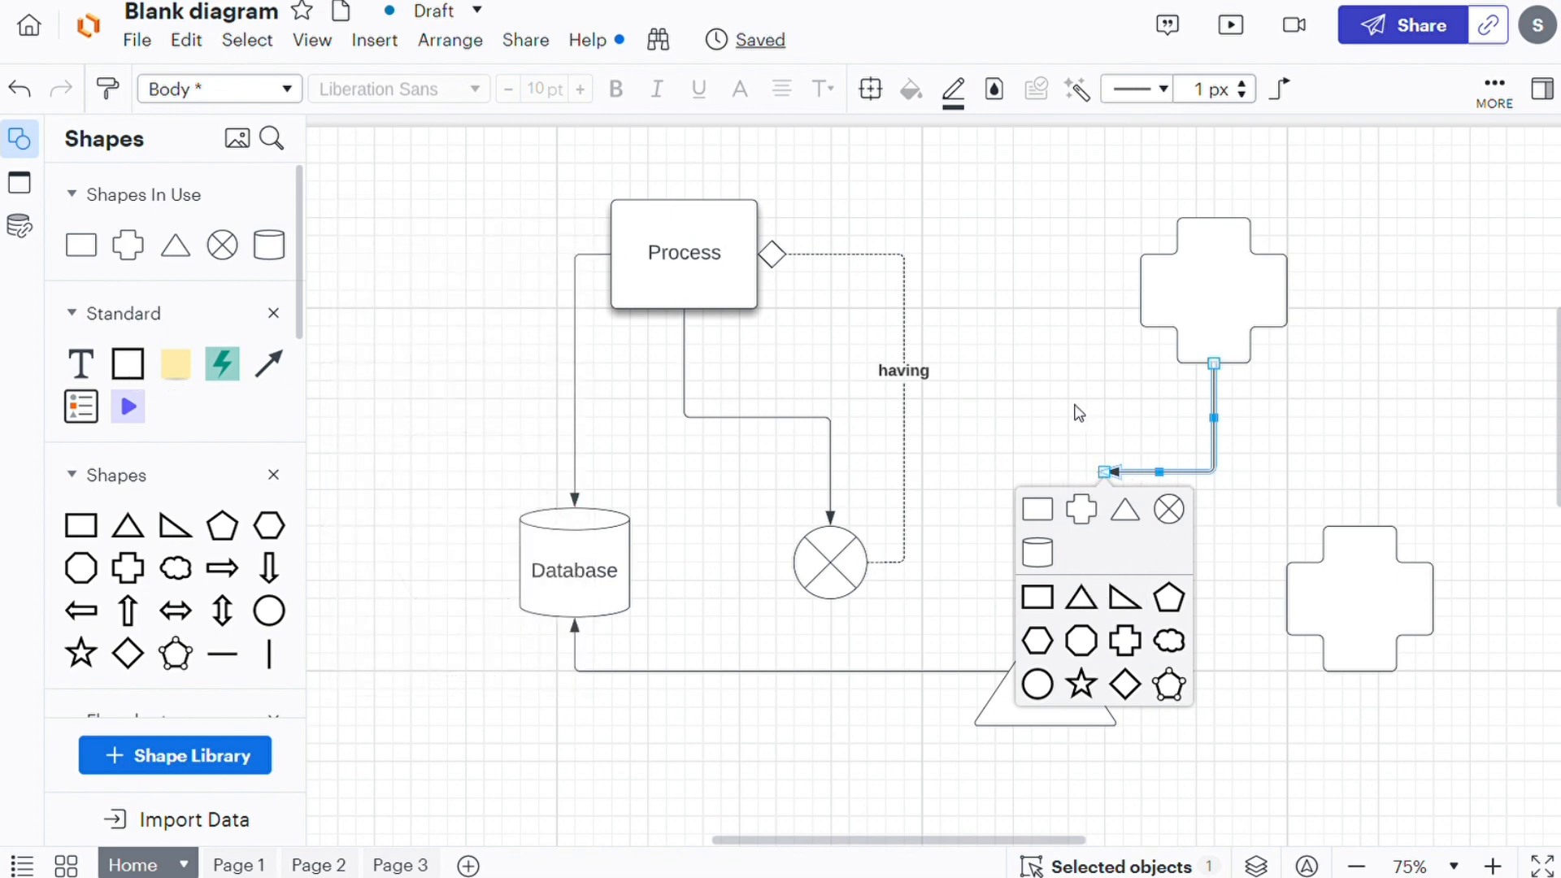
mouse_move(1080, 403)
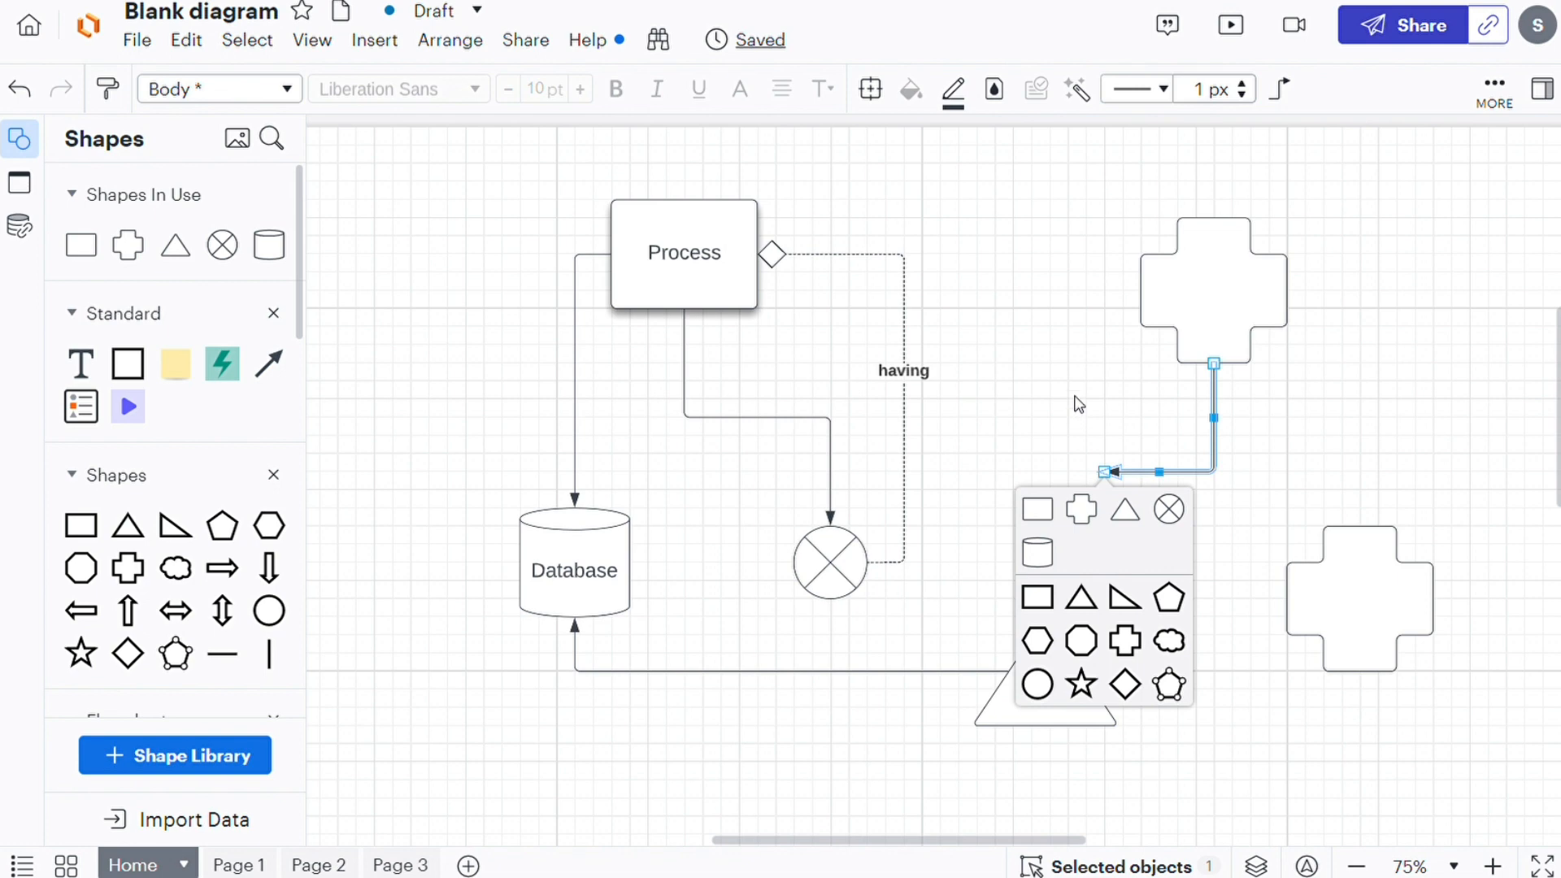
mouse_move(1048, 386)
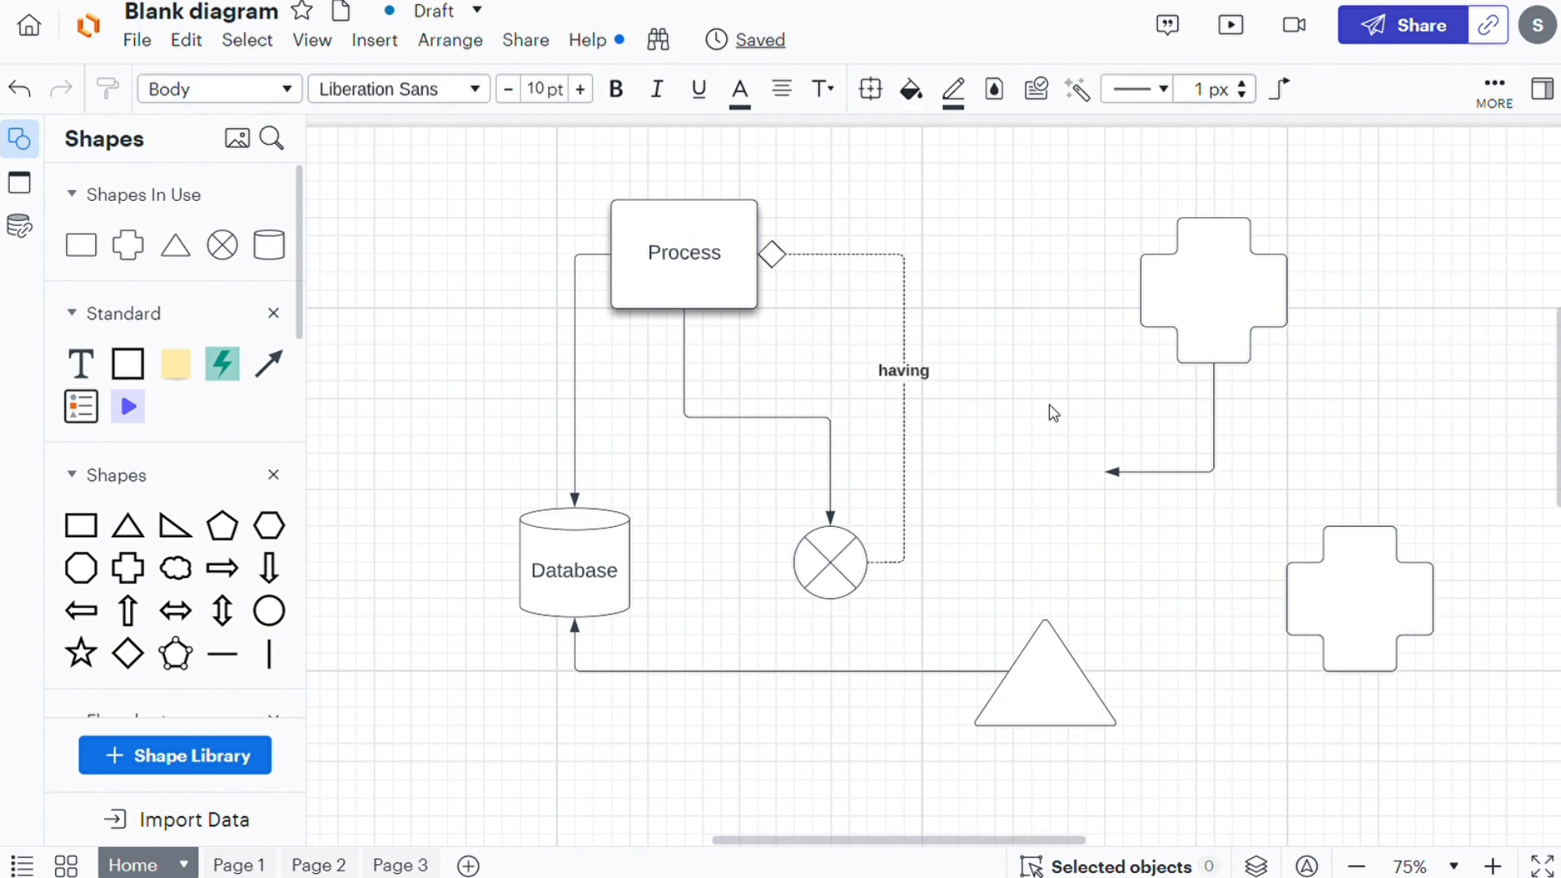
mouse_move(1043, 459)
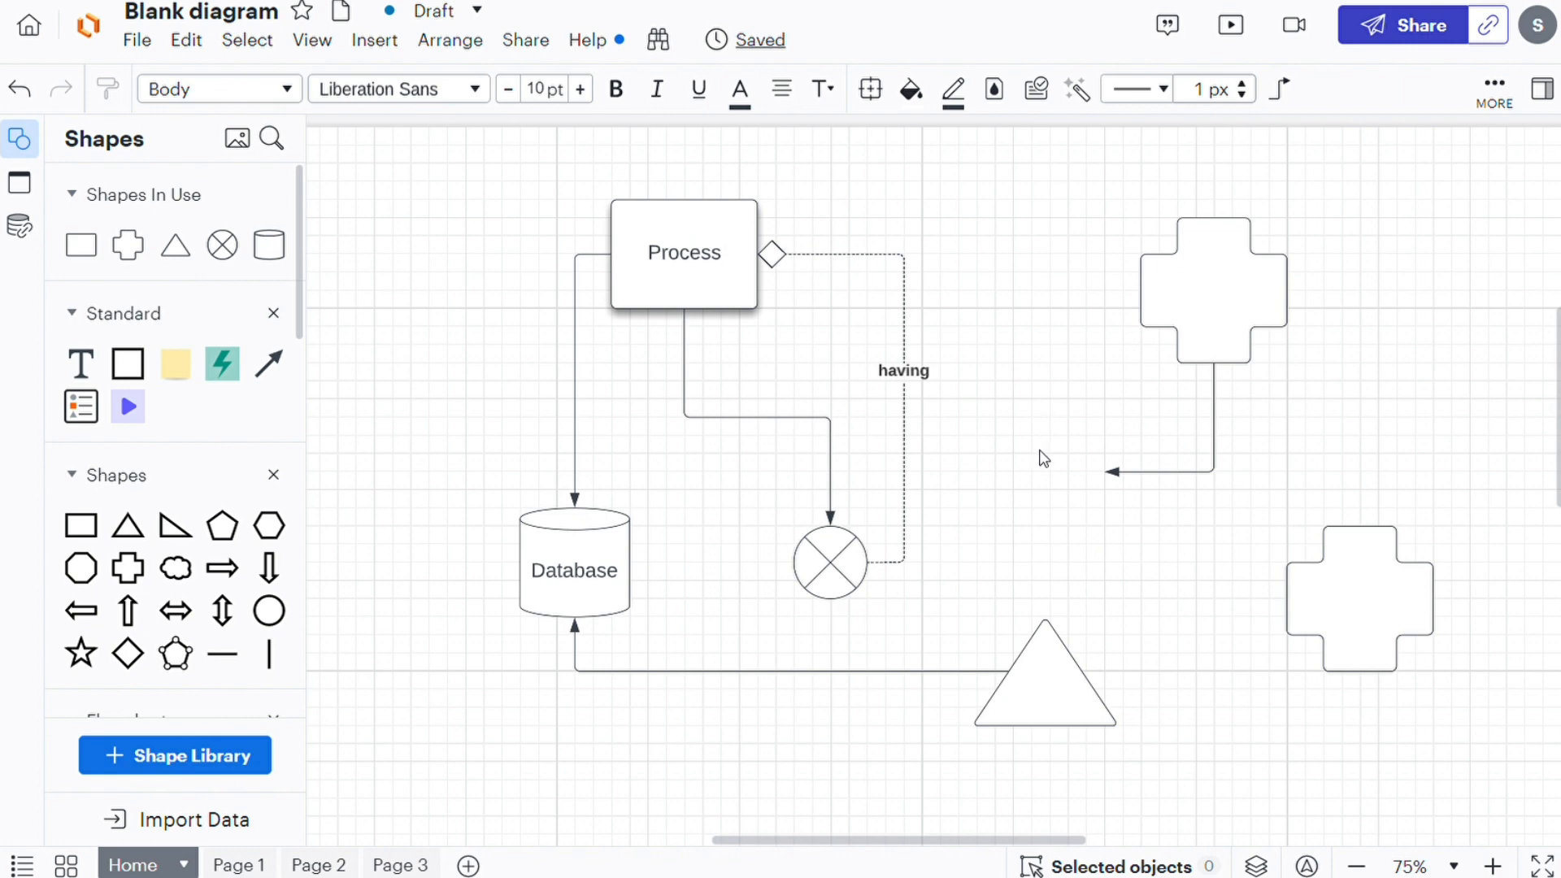
mouse_move(268, 362)
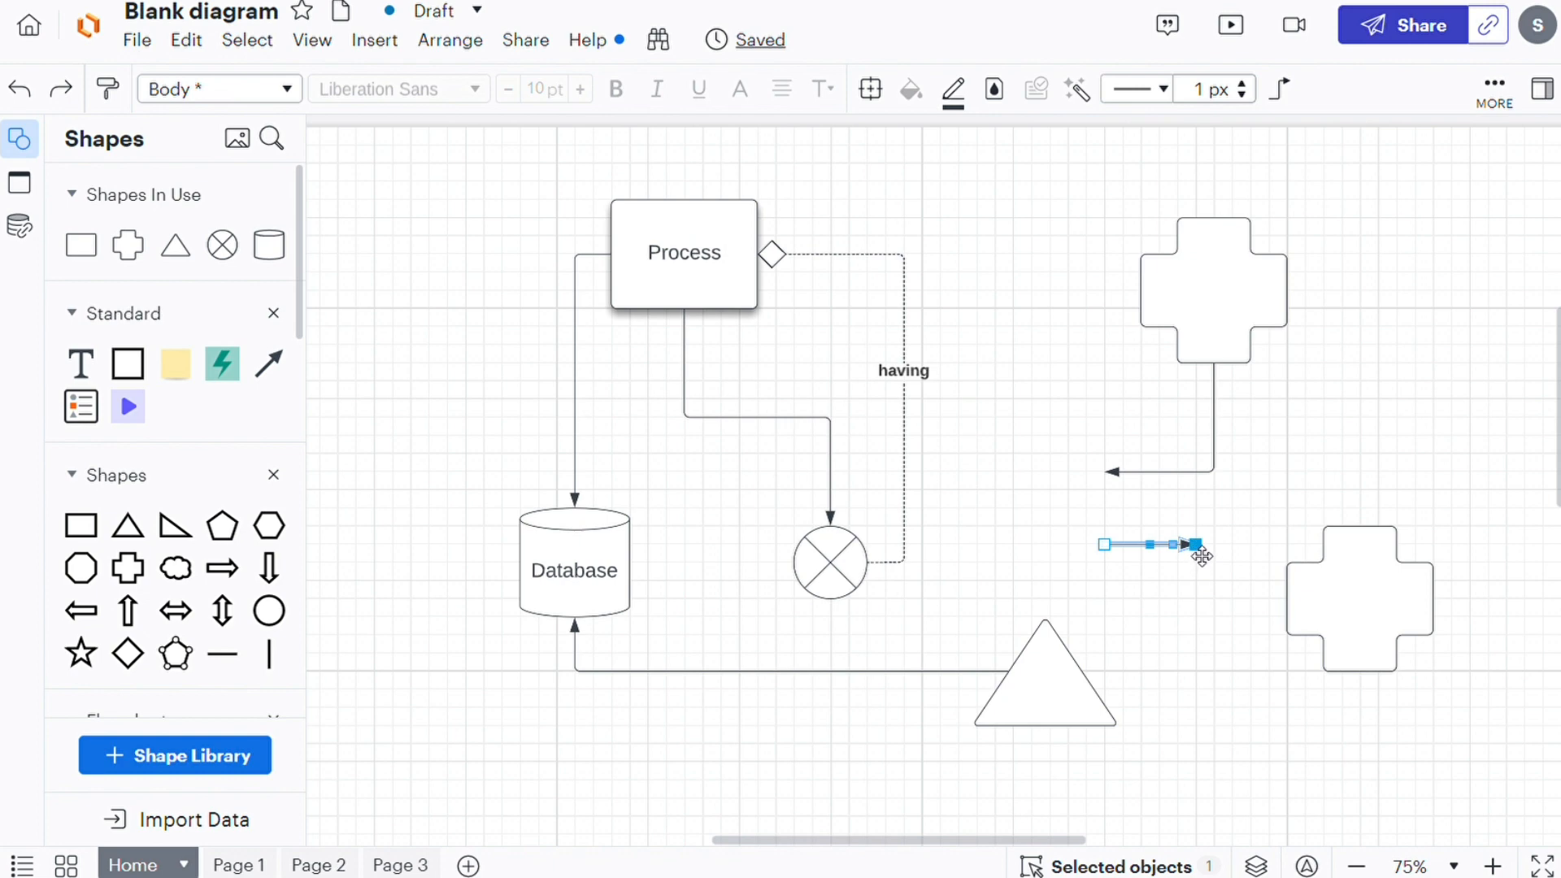
Attach a new line's ends to the lower cross and the upper cross.
left_click_drag(1190, 545, 1285, 597)
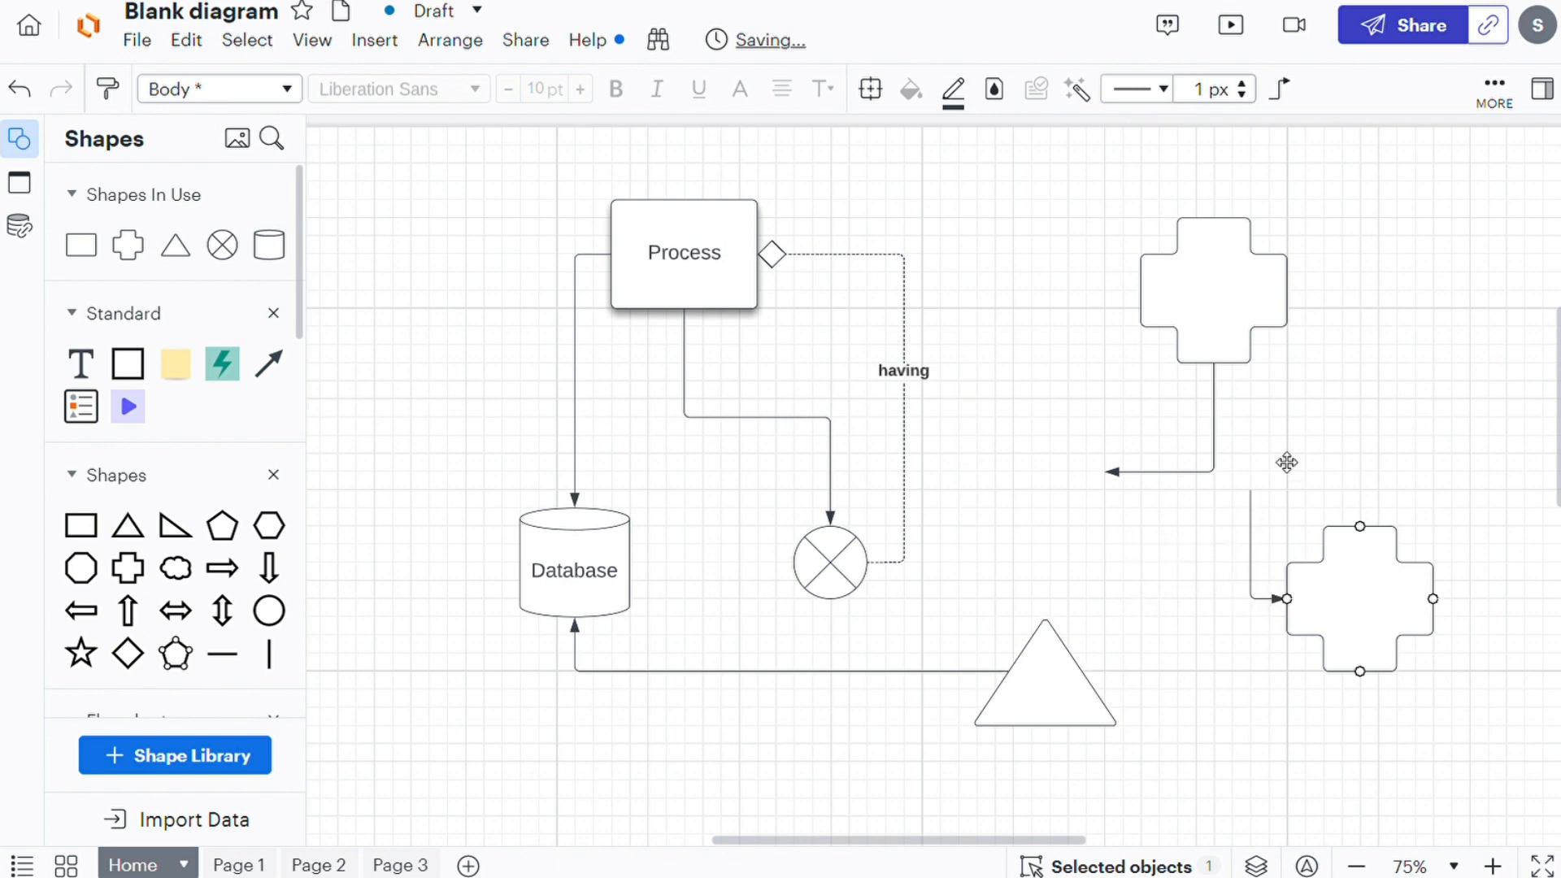
left_click(1286, 459)
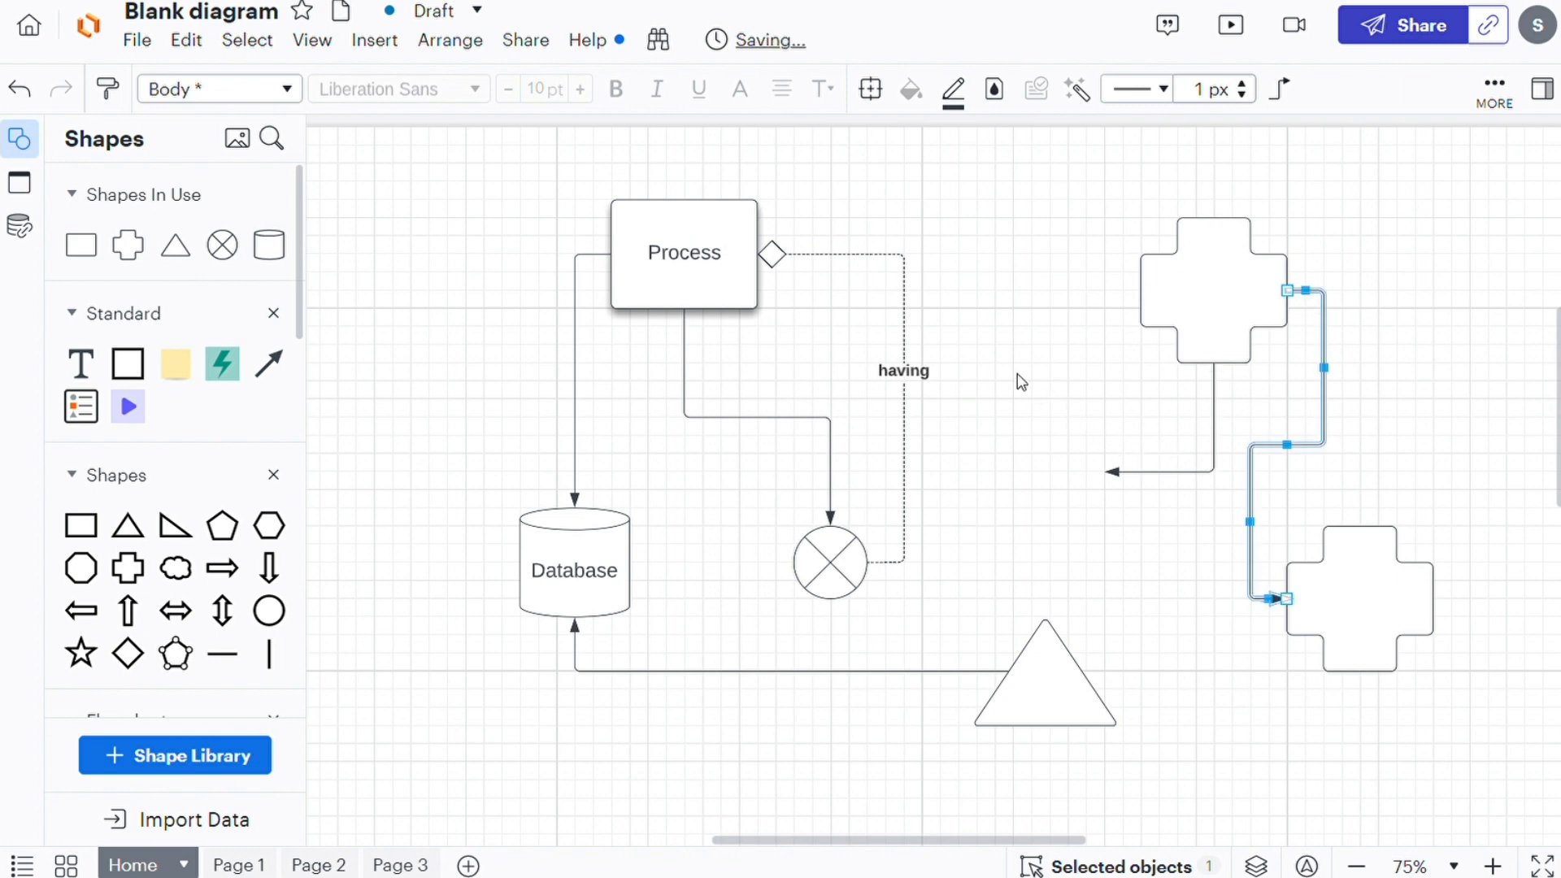
Dismiss the canvas context menu and switch to the YouTube Lucidchart tutorial tab.
right_click(1003, 326)
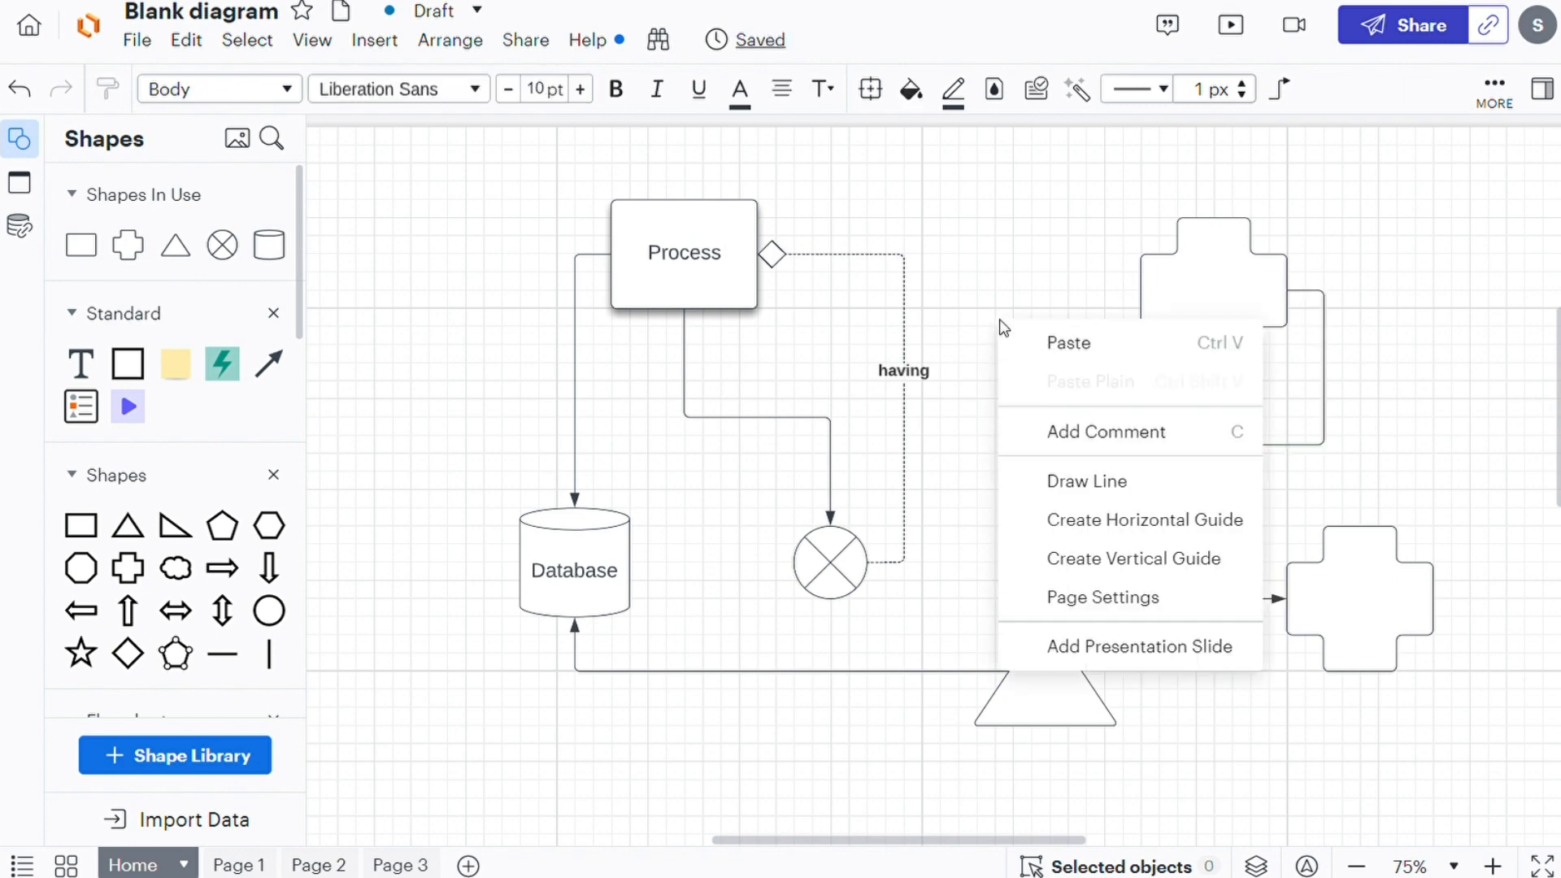
left_click(1086, 481)
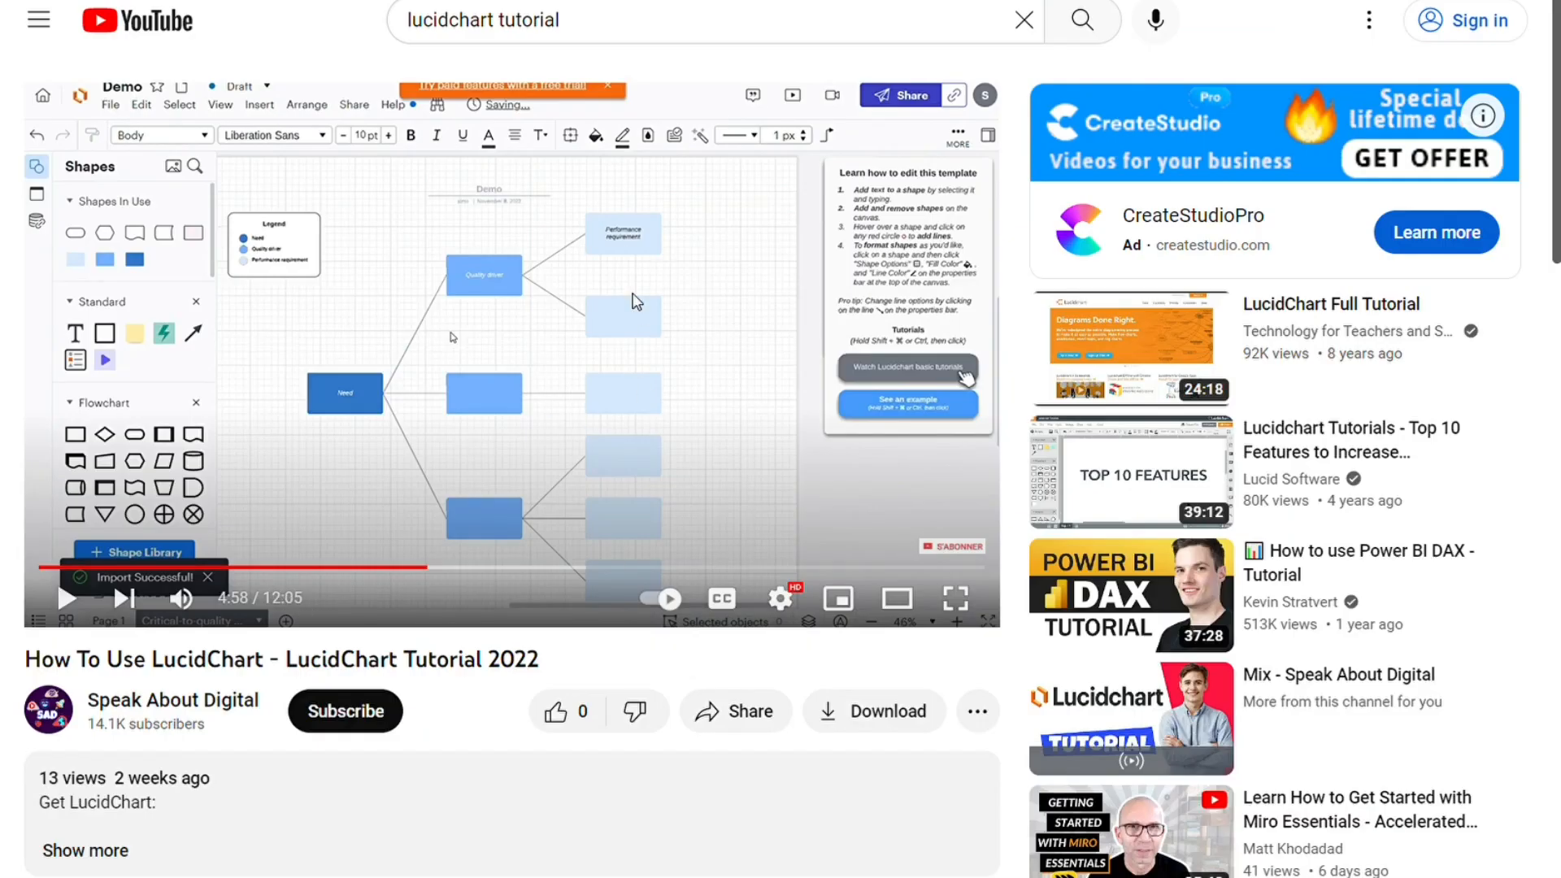
mouse_move(807, 203)
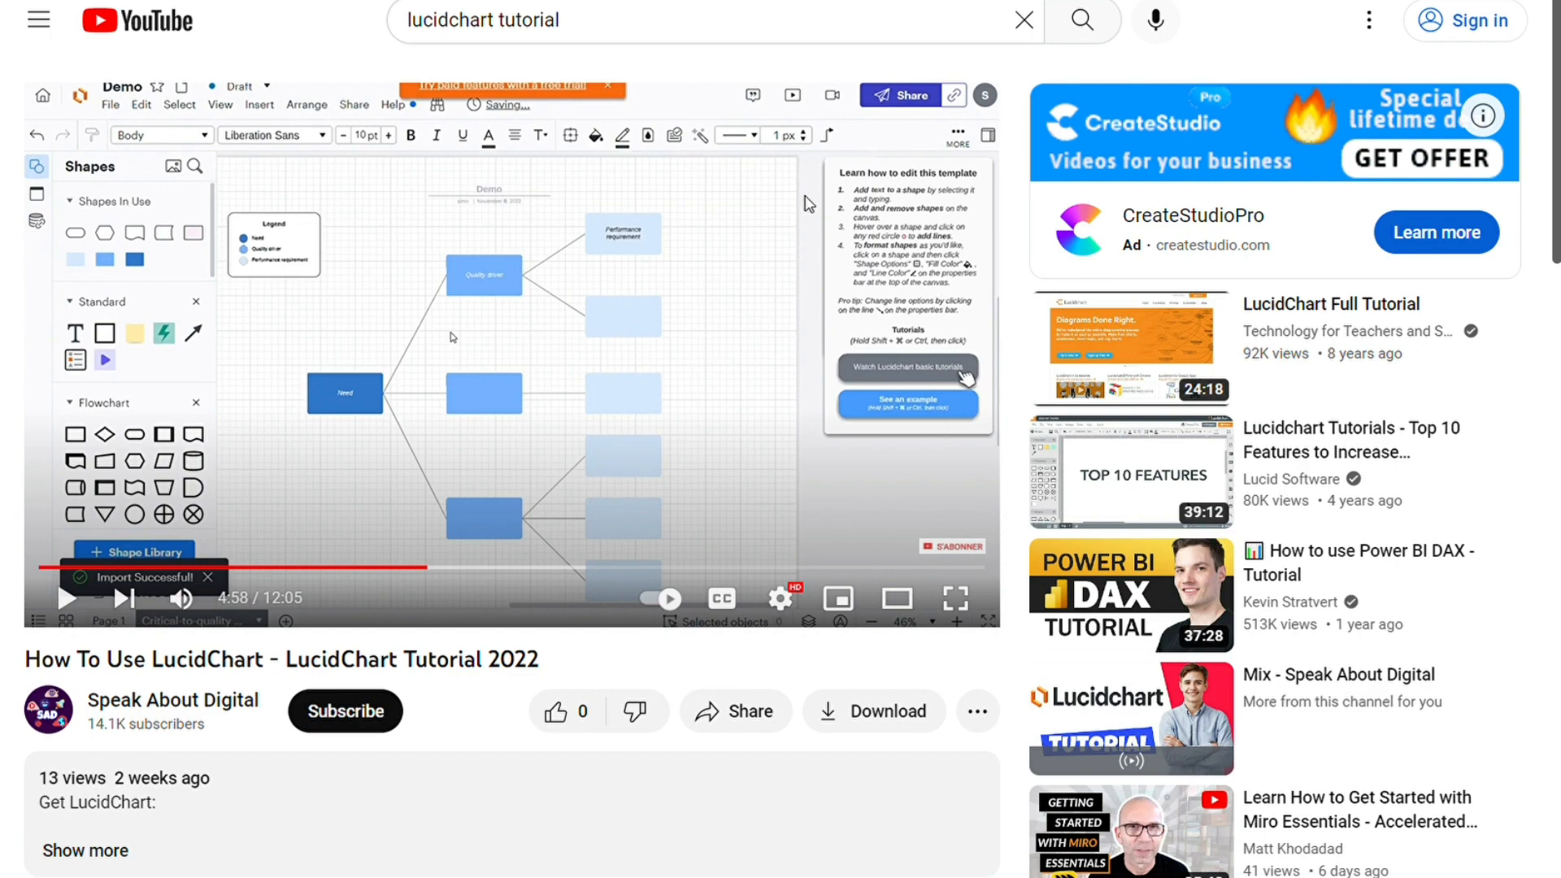